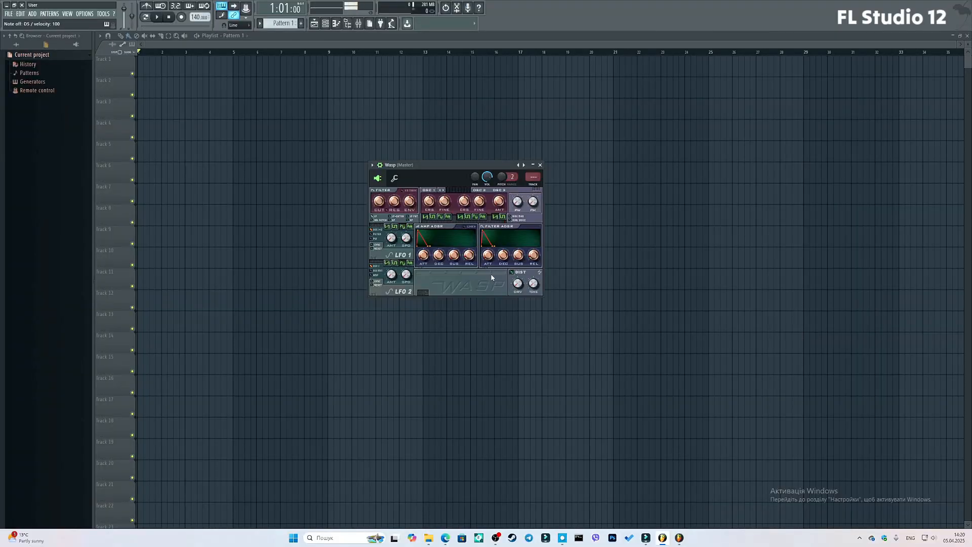
Step the Wasp synth forward one preset to load Acidsynth
{"action": "left_click", "coordinate": [524, 165]}
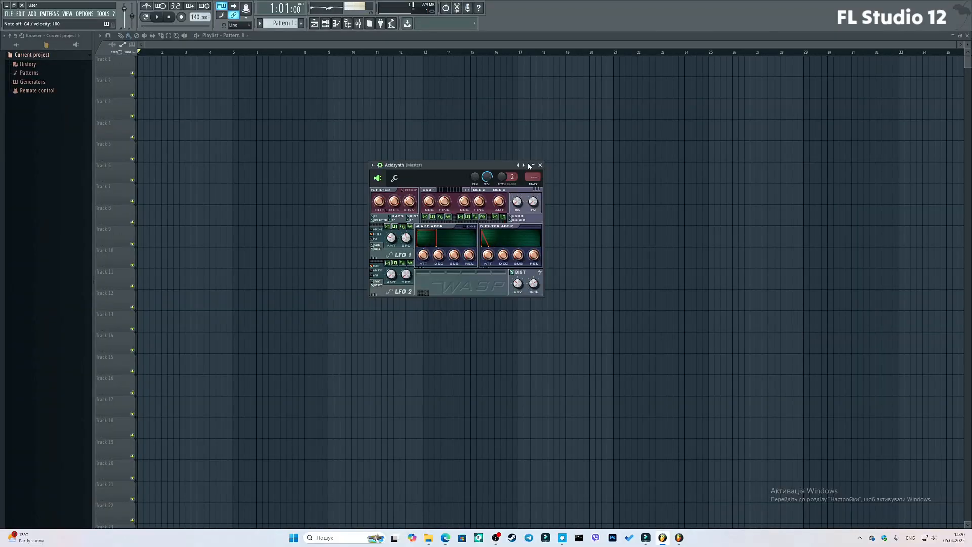